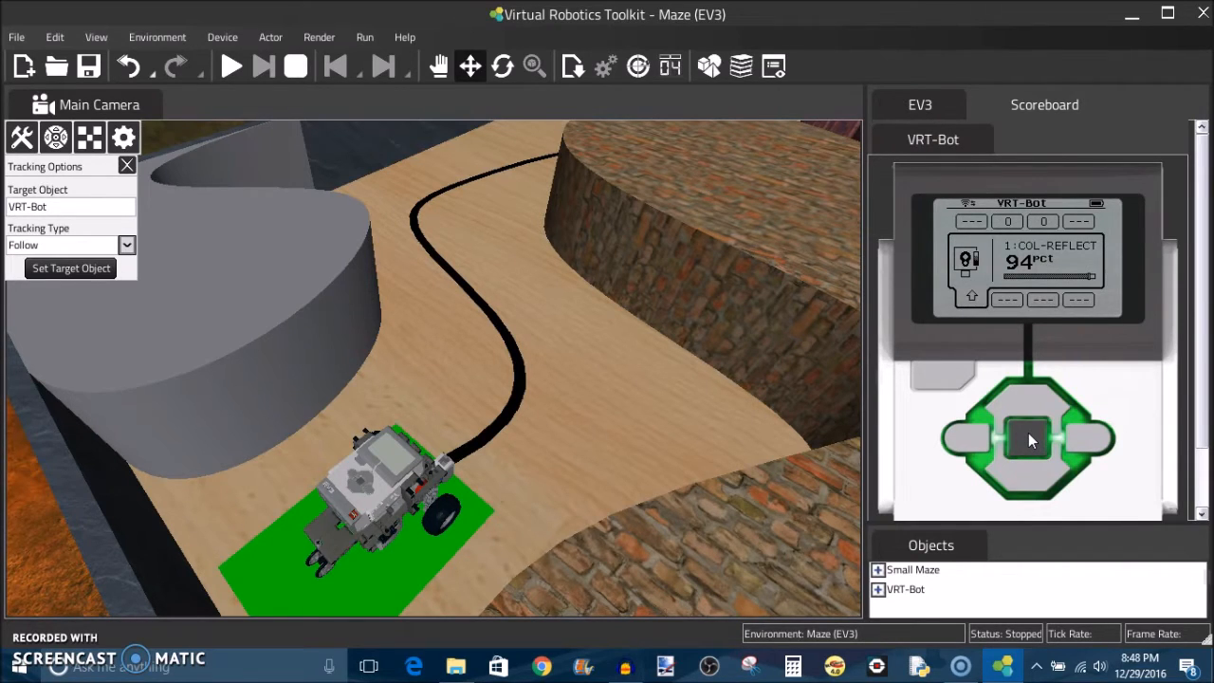
Run the loaded program on the virtual brick and display live sensor and motor data
{"action": "left_click", "coordinate": [232, 68]}
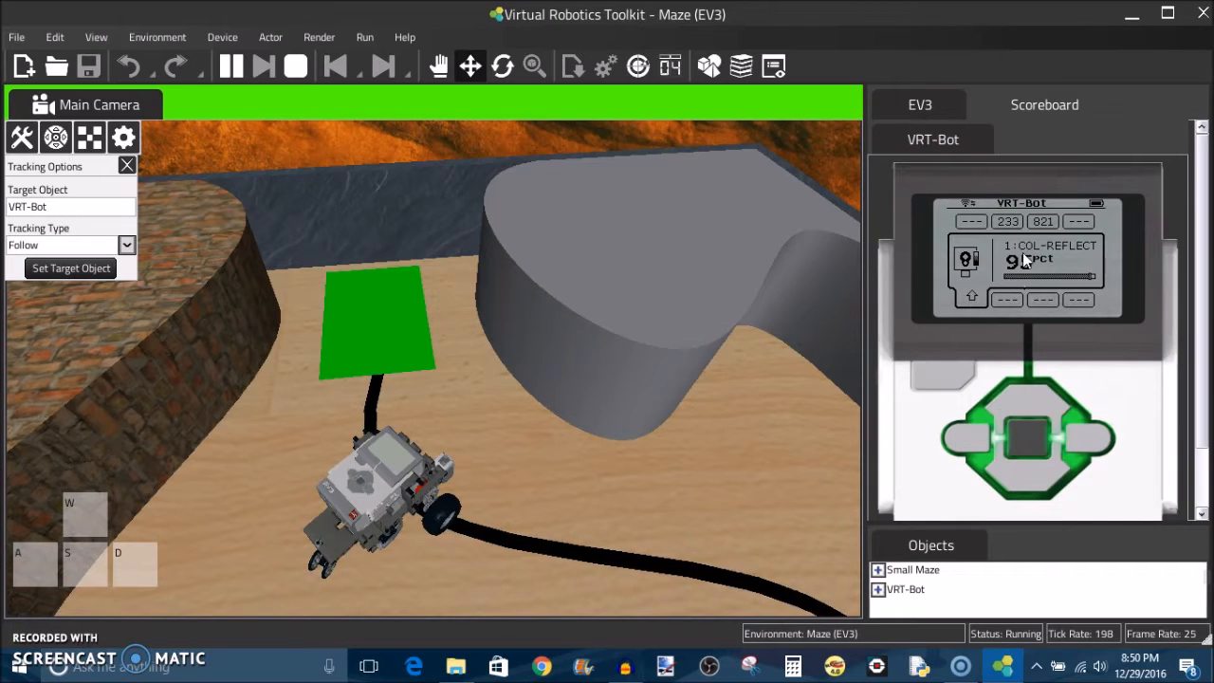
{"action": "mouse_move", "coordinate": [1007, 289]}
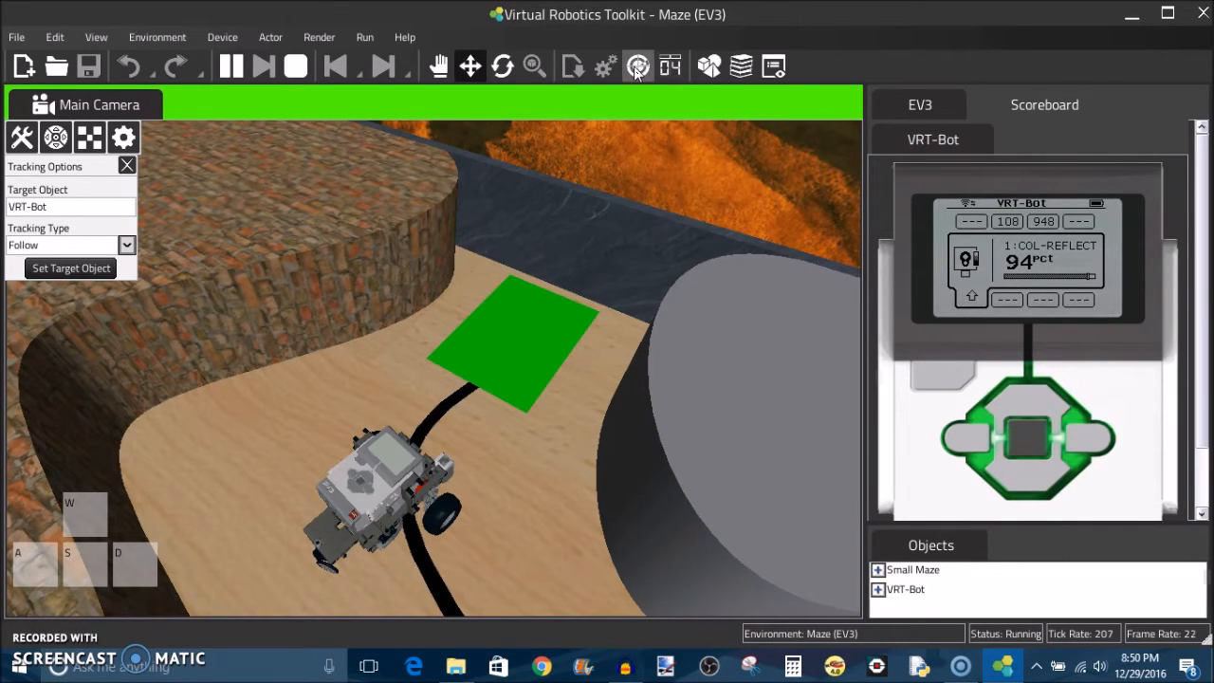
{"action": "left_click", "coordinate": [635, 66]}
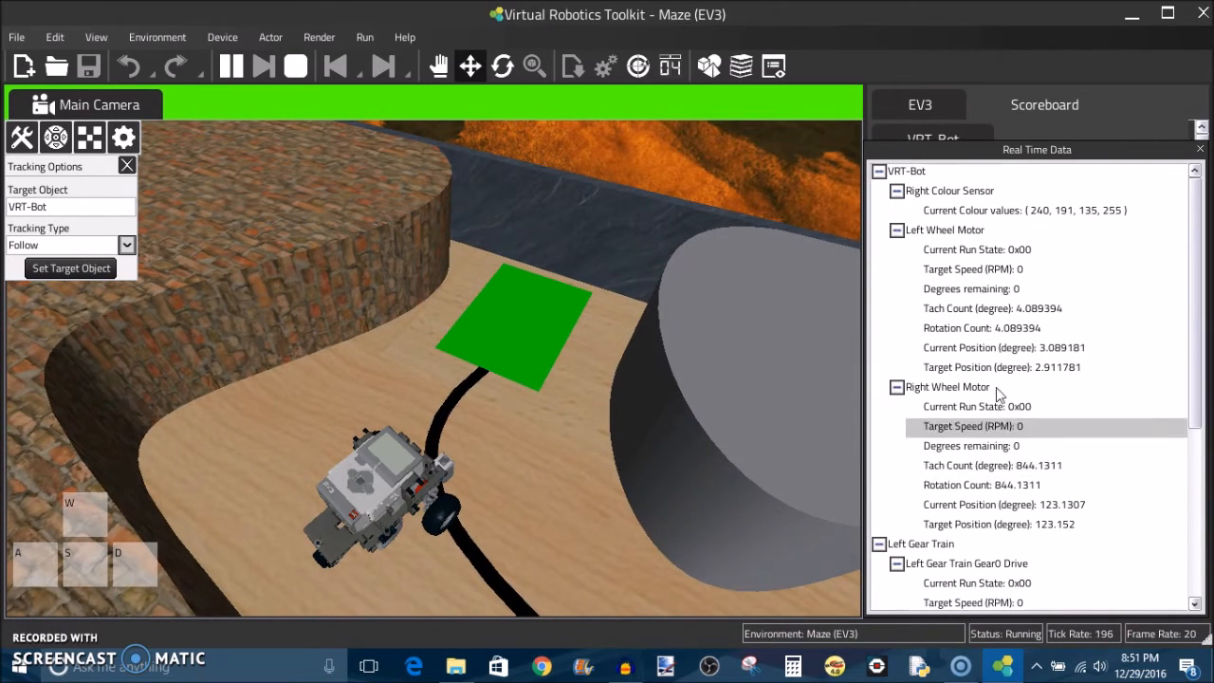
{"action": "mouse_move", "coordinate": [997, 355]}
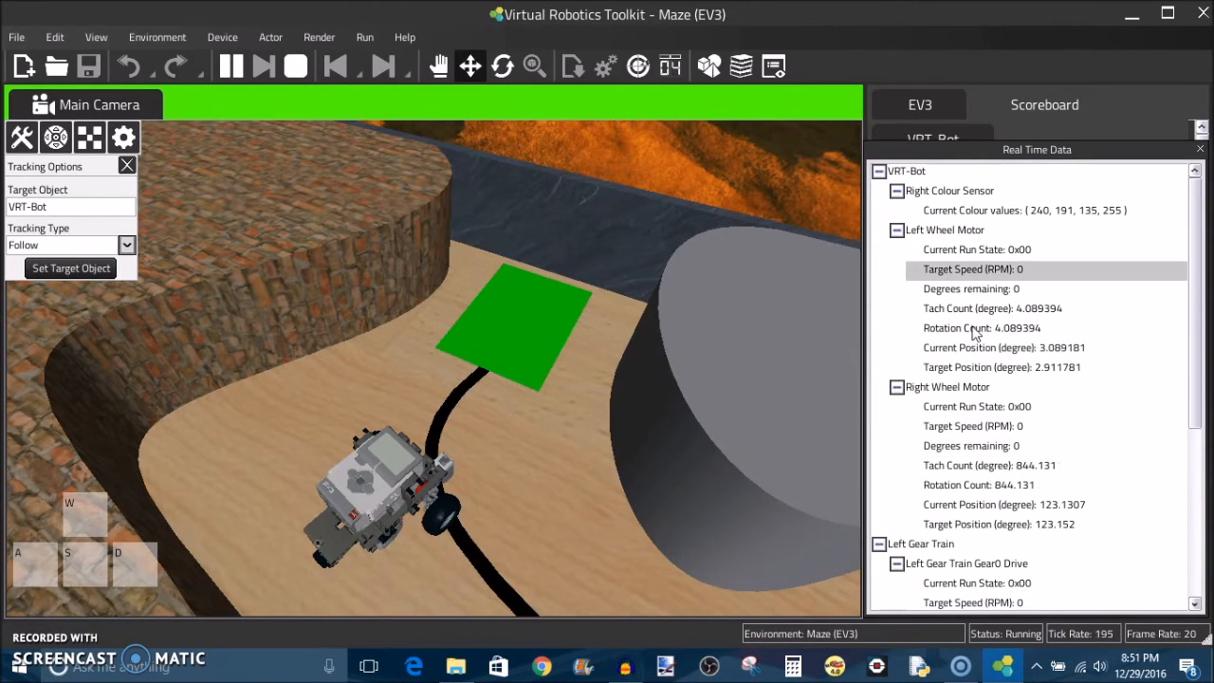
{"action": "mouse_move", "coordinate": [971, 433]}
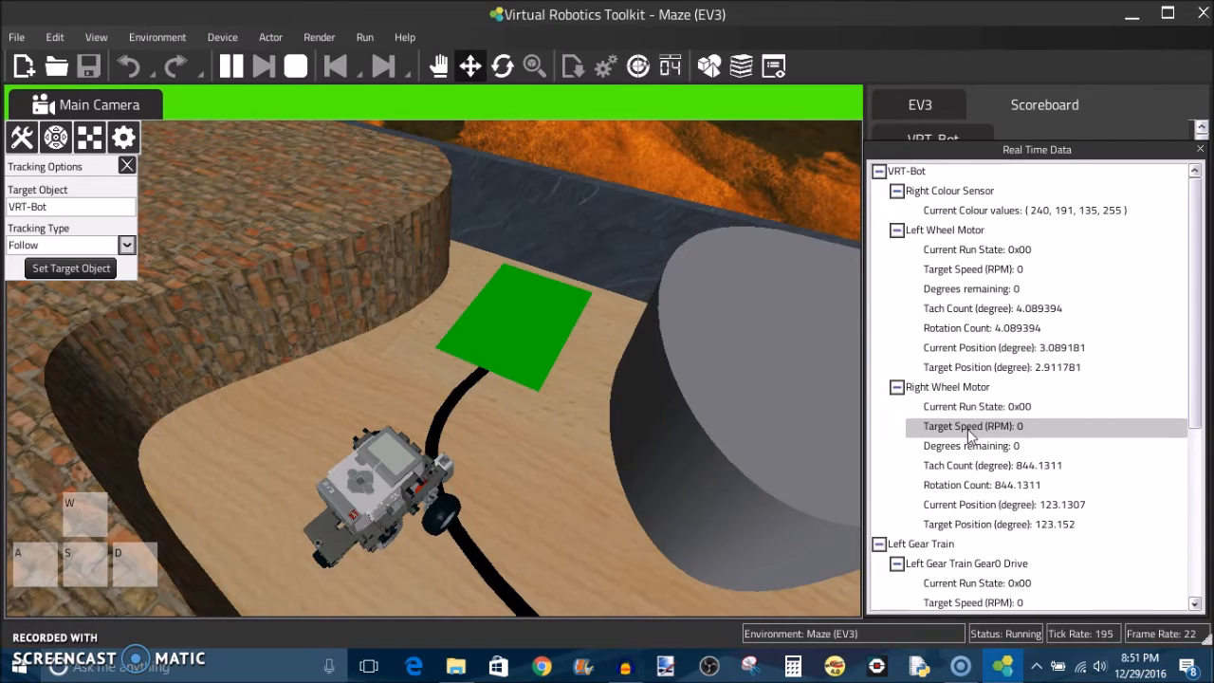
{"action": "mouse_move", "coordinate": [982, 327]}
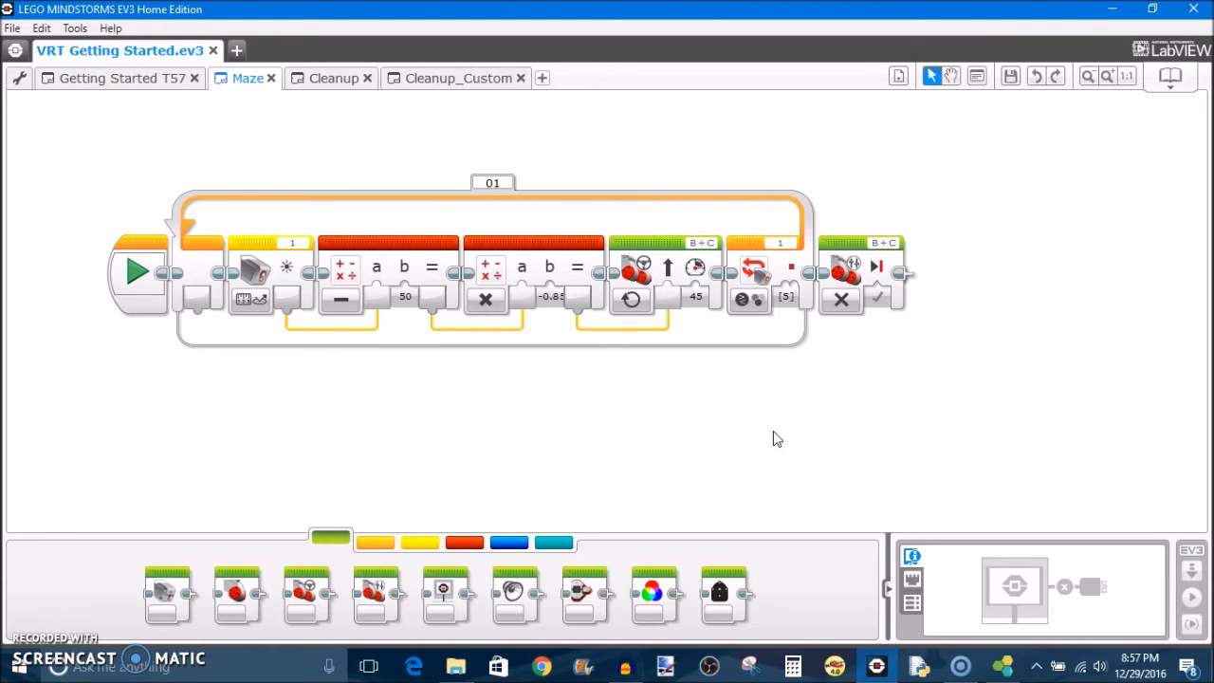
{"action": "mouse_move", "coordinate": [798, 399]}
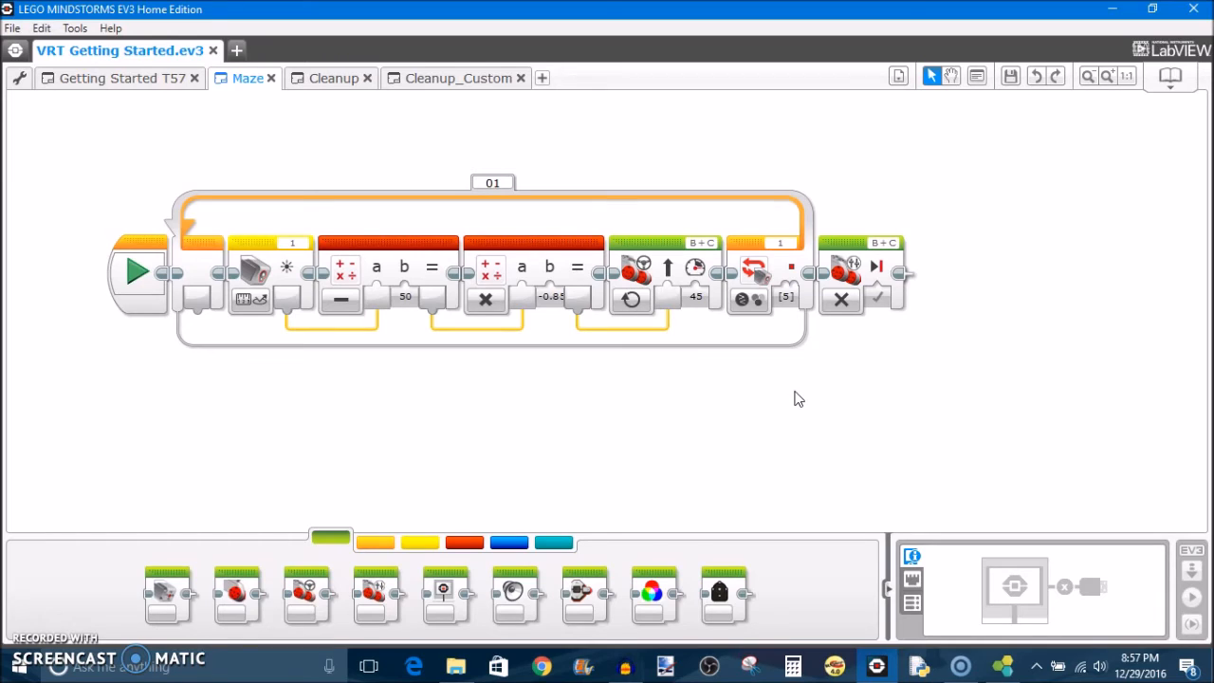
{"action": "mouse_move", "coordinate": [1014, 374]}
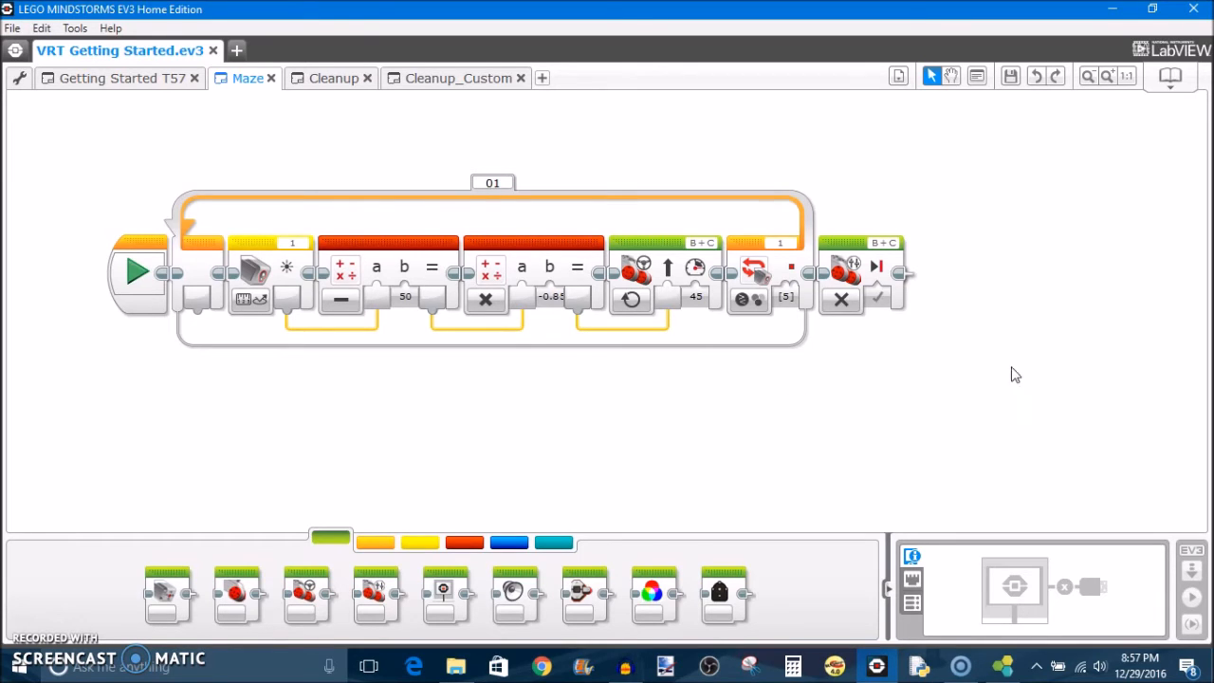
{"action": "mouse_move", "coordinate": [896, 397]}
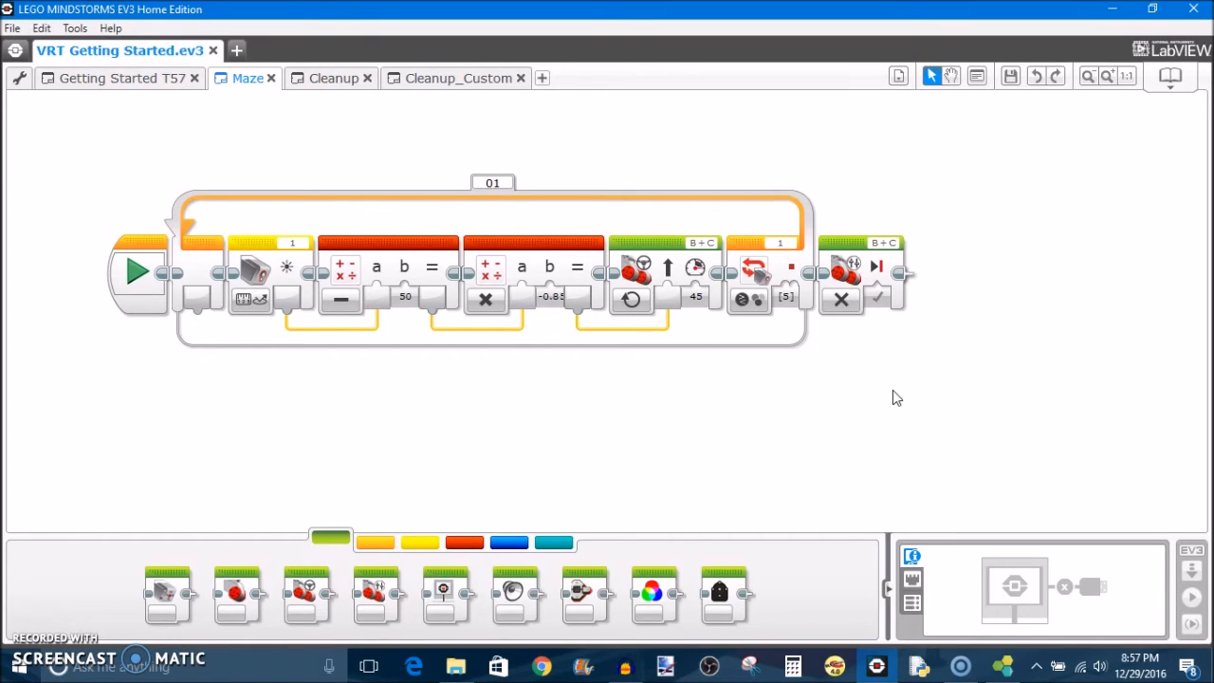
{"action": "mouse_move", "coordinate": [772, 378]}
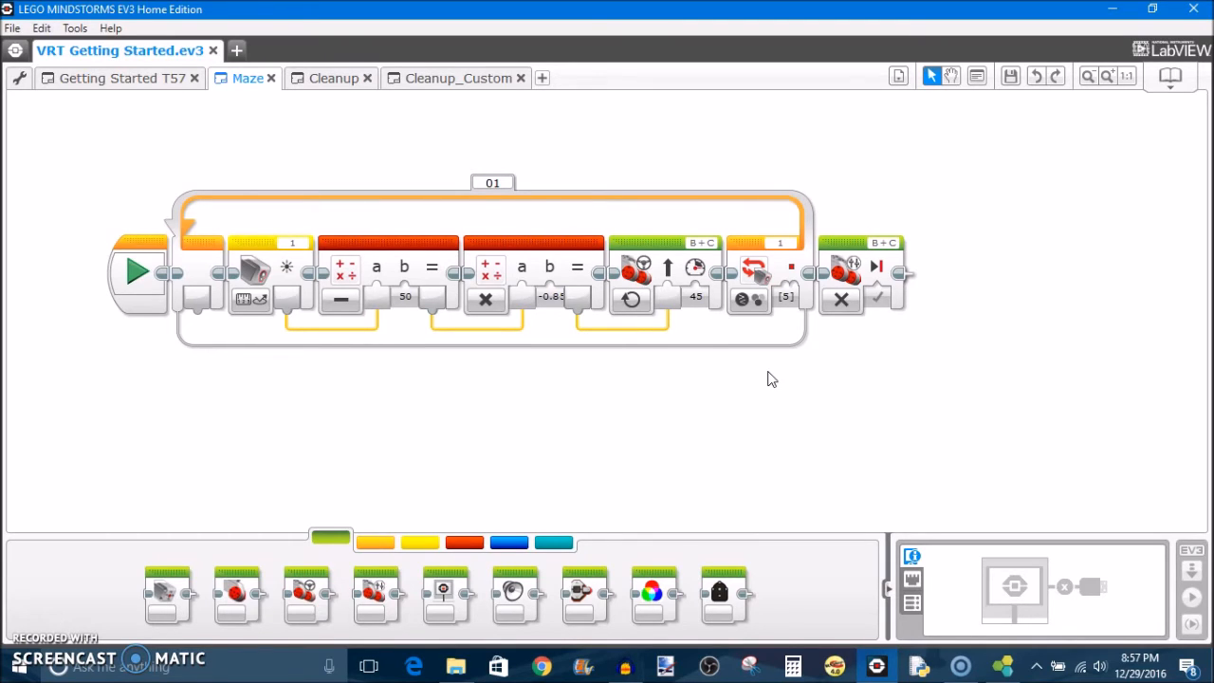
{"action": "mouse_move", "coordinate": [620, 410]}
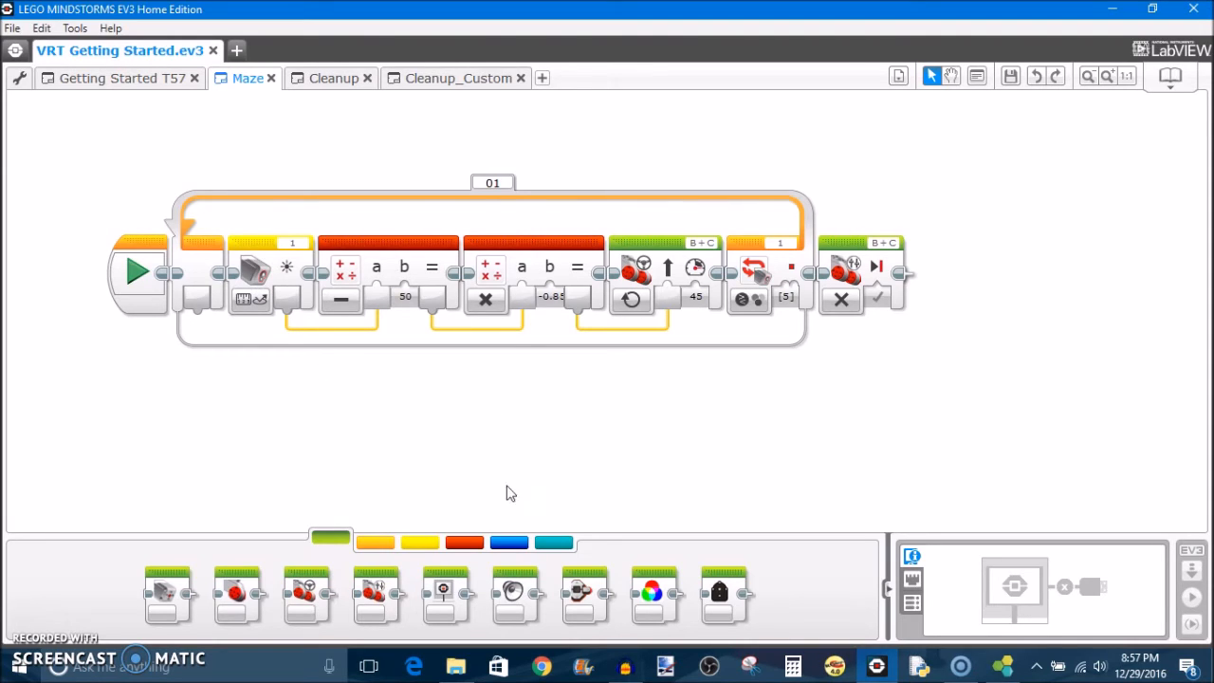
{"action": "mouse_move", "coordinate": [293, 295]}
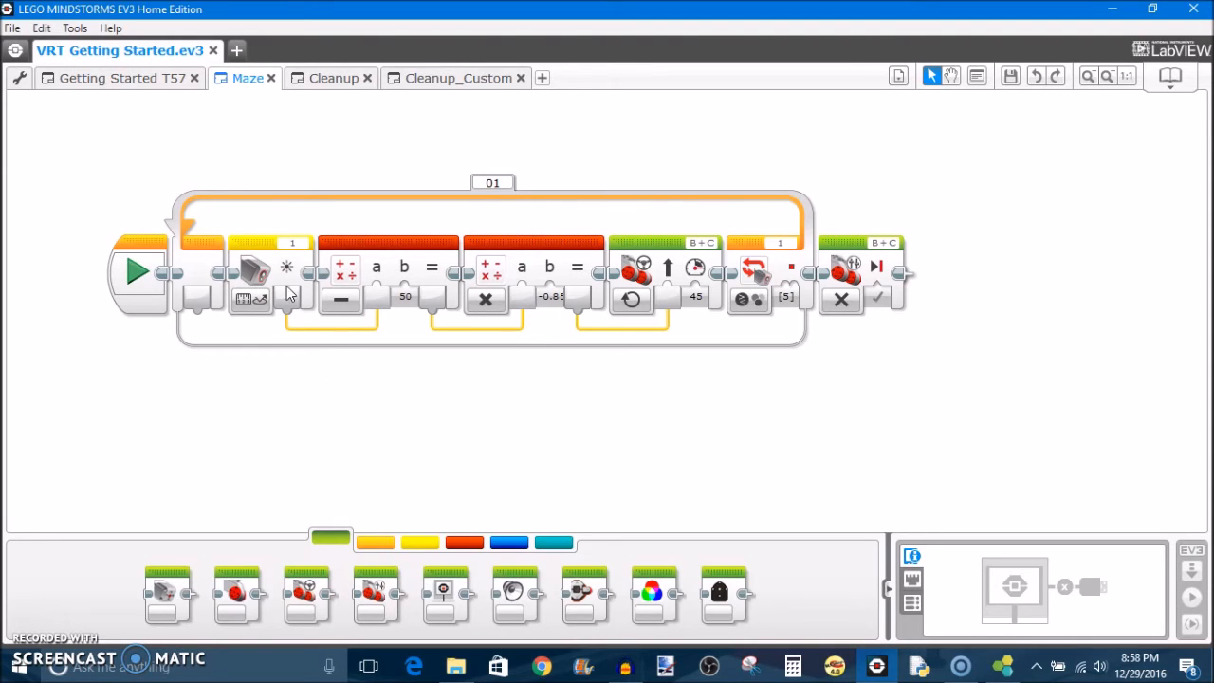
{"action": "mouse_move", "coordinate": [287, 269]}
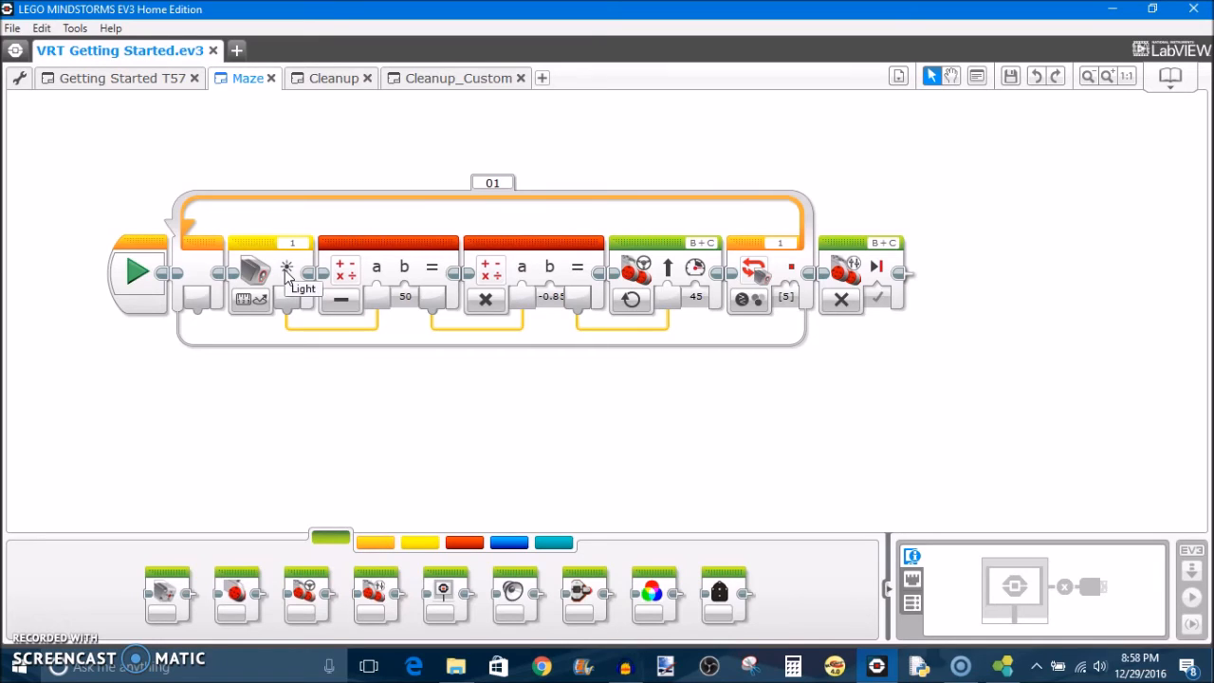
{"action": "mouse_move", "coordinate": [335, 375]}
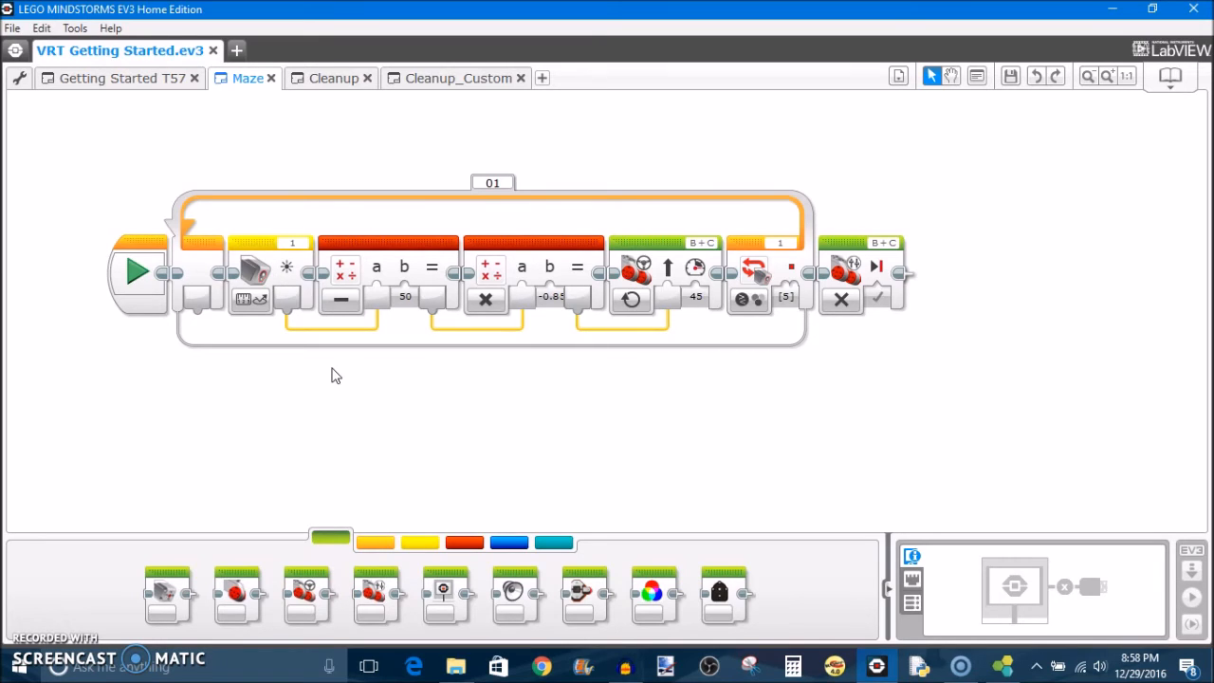
{"action": "mouse_move", "coordinate": [723, 333]}
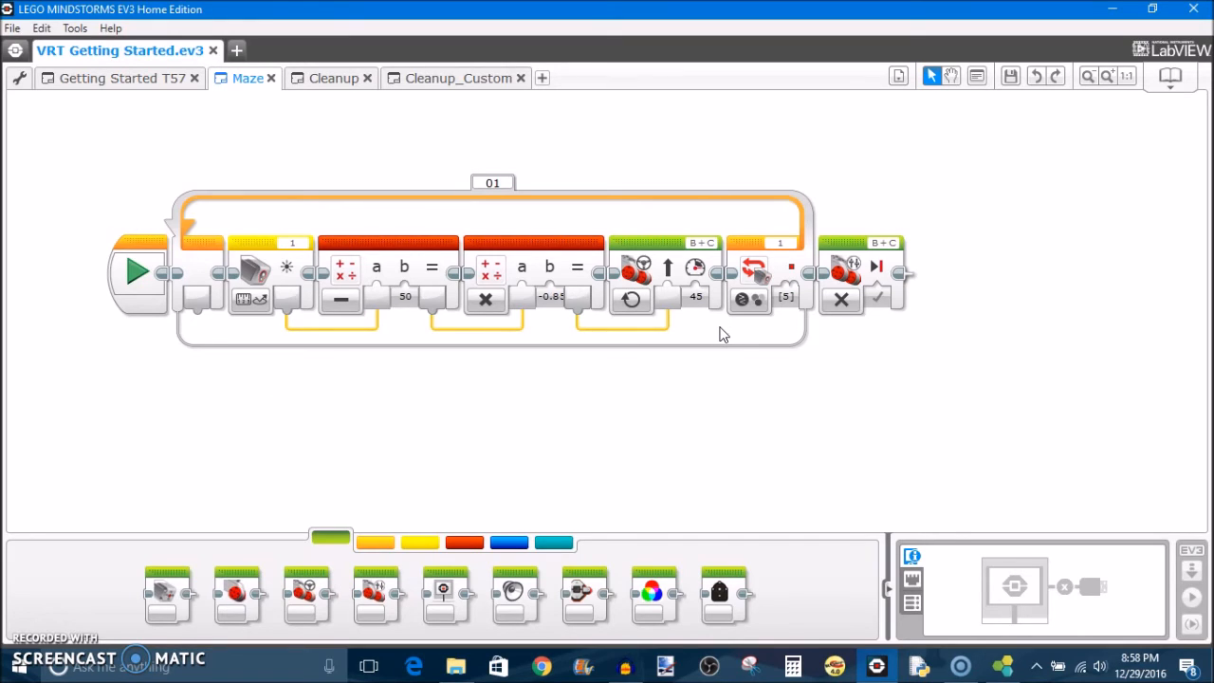
{"action": "mouse_move", "coordinate": [915, 332]}
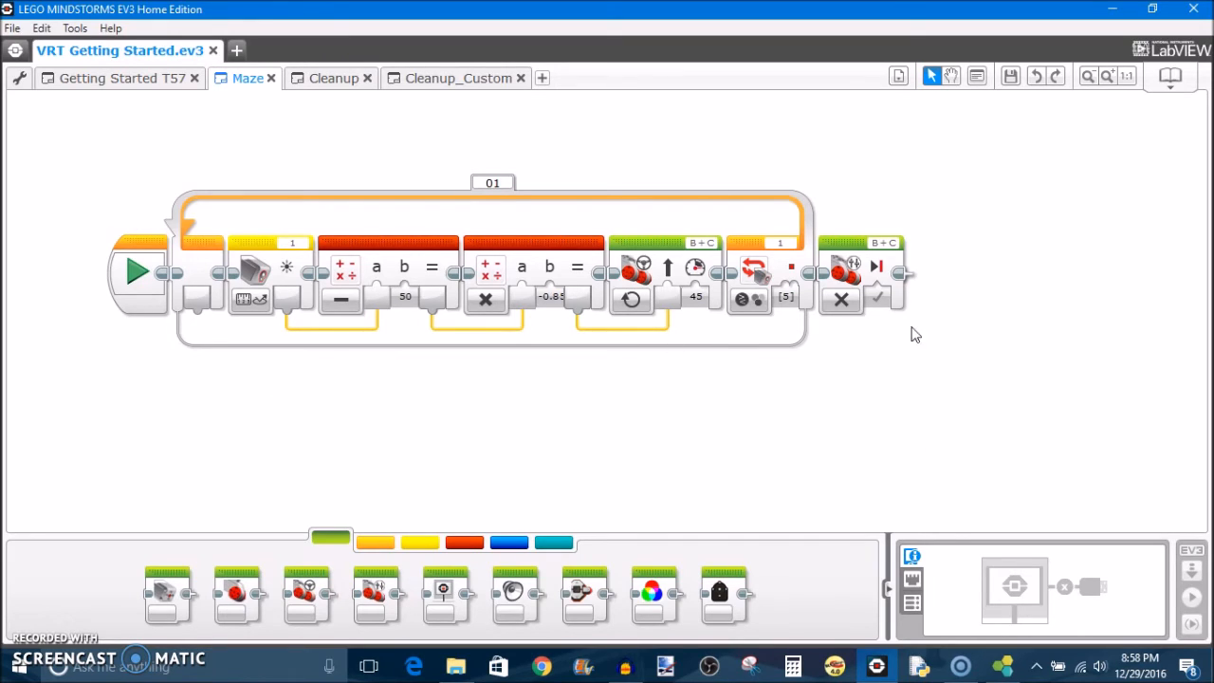
{"action": "mouse_move", "coordinate": [630, 371]}
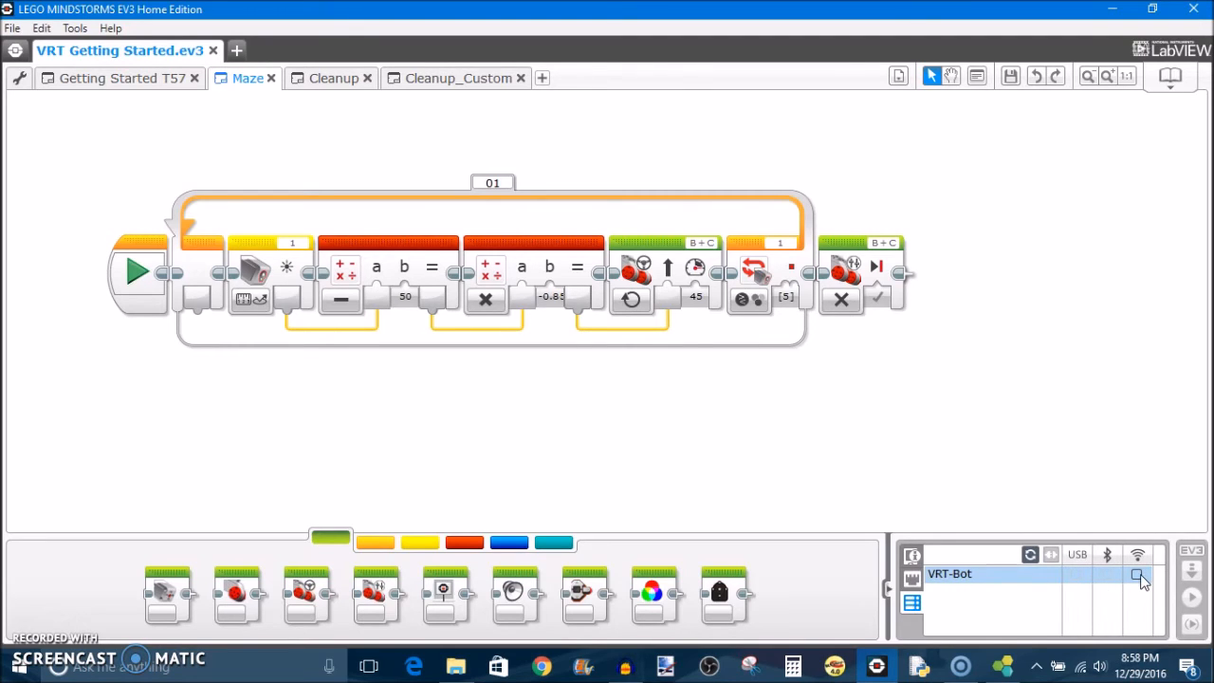
Connect the EV3 software to VRT-Bot over WiFi and dismiss the firmware update notice
{"action": "left_click", "coordinate": [1141, 576]}
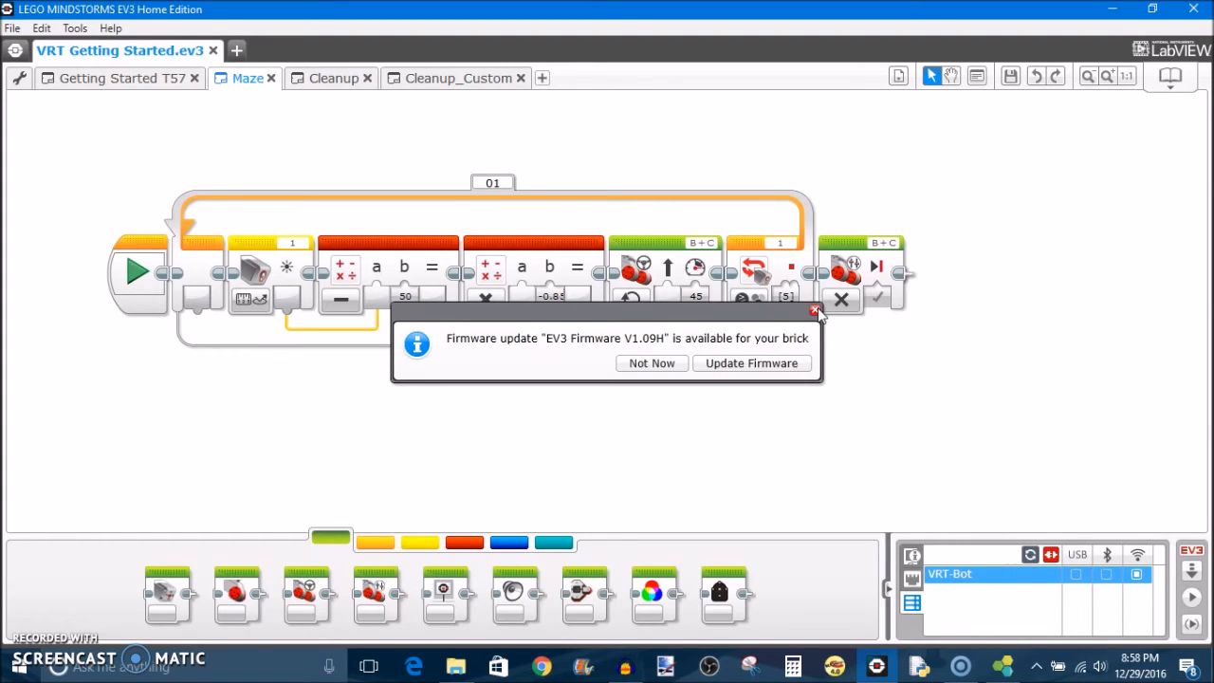
{"action": "left_click", "coordinate": [813, 311]}
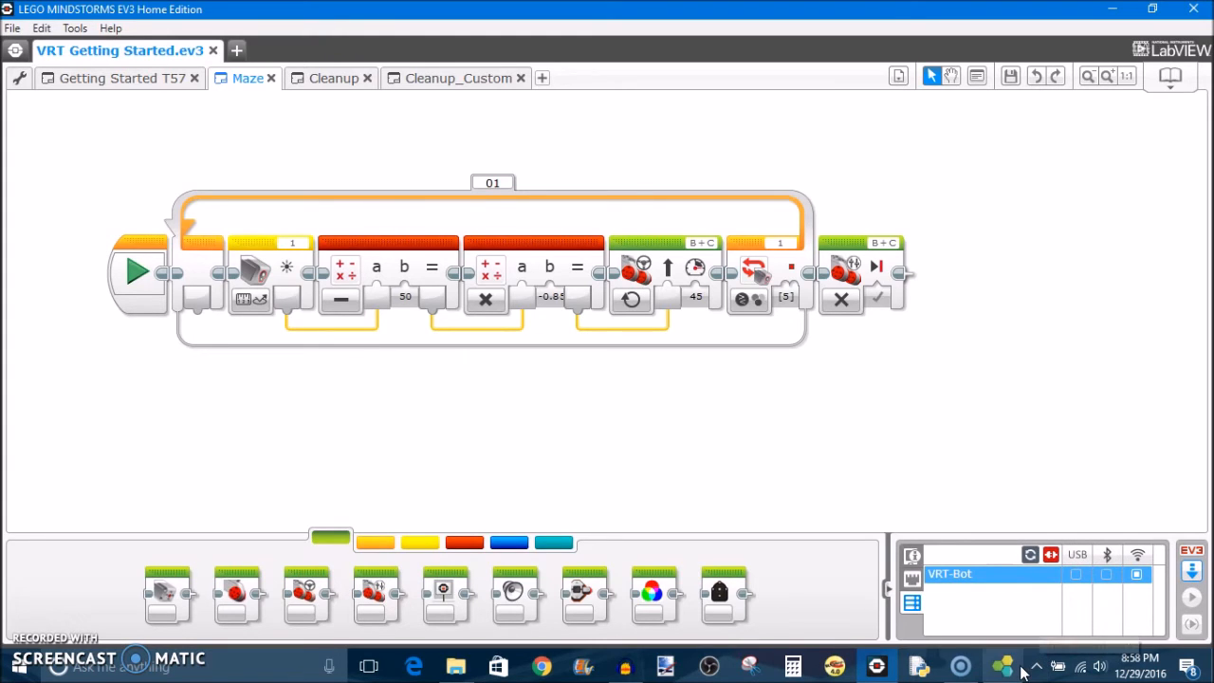
{"action": "left_click", "coordinate": [1003, 667]}
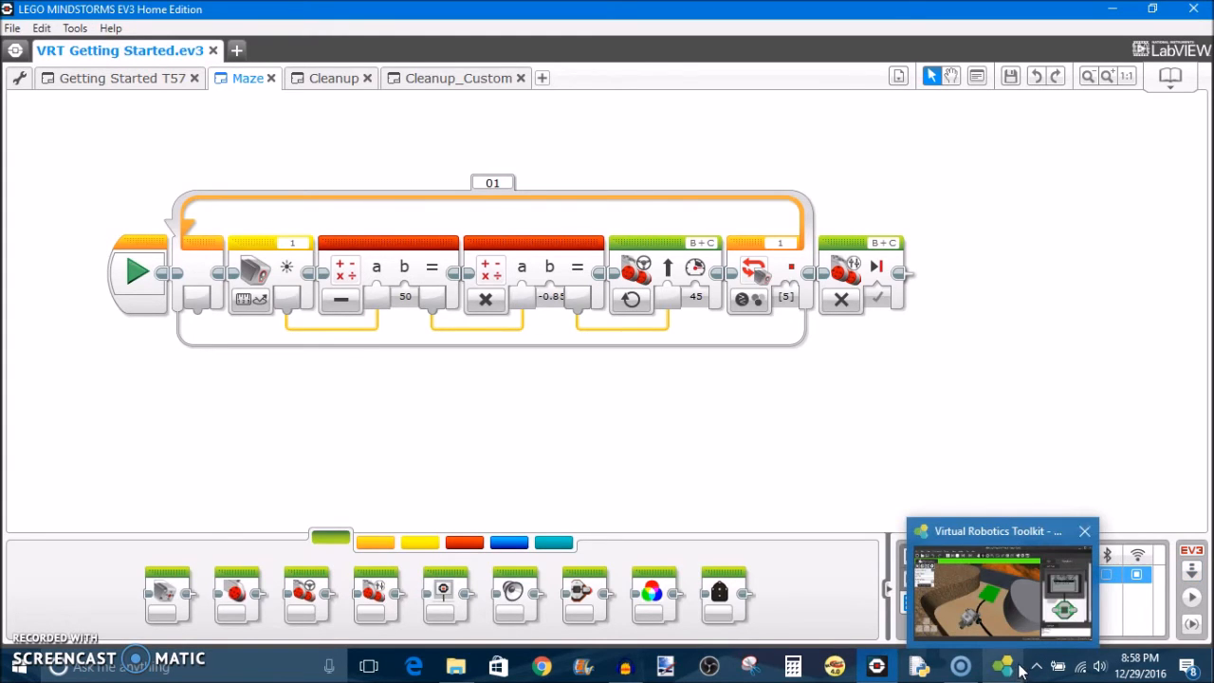
Reset VRT-Bot, launch the Maze program on its brick, and restart the simulation
{"action": "left_click", "coordinate": [1003, 593]}
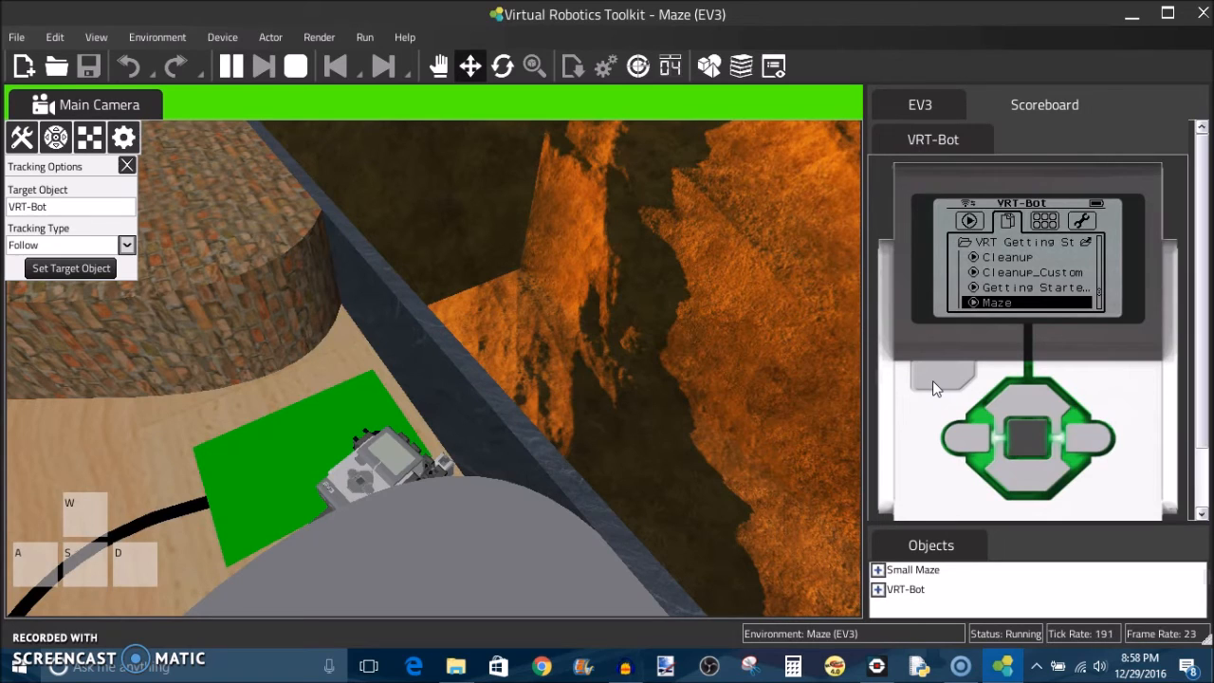
{"action": "left_click", "coordinate": [296, 66]}
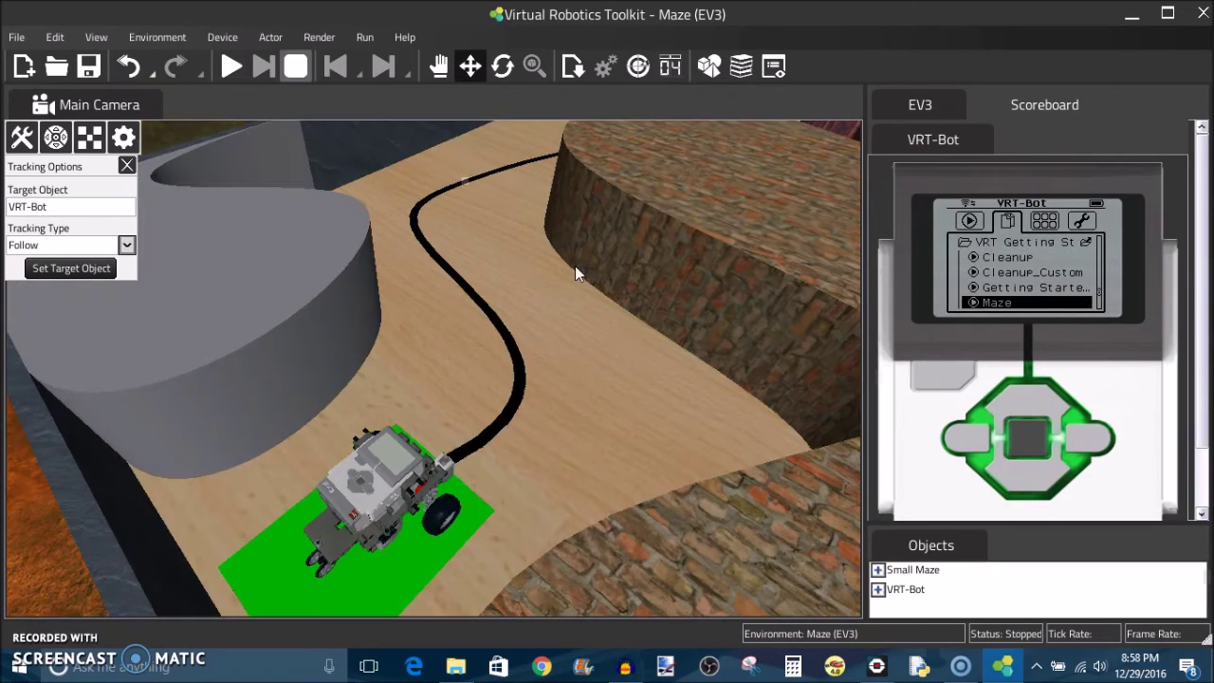
{"action": "left_click", "coordinate": [1026, 439]}
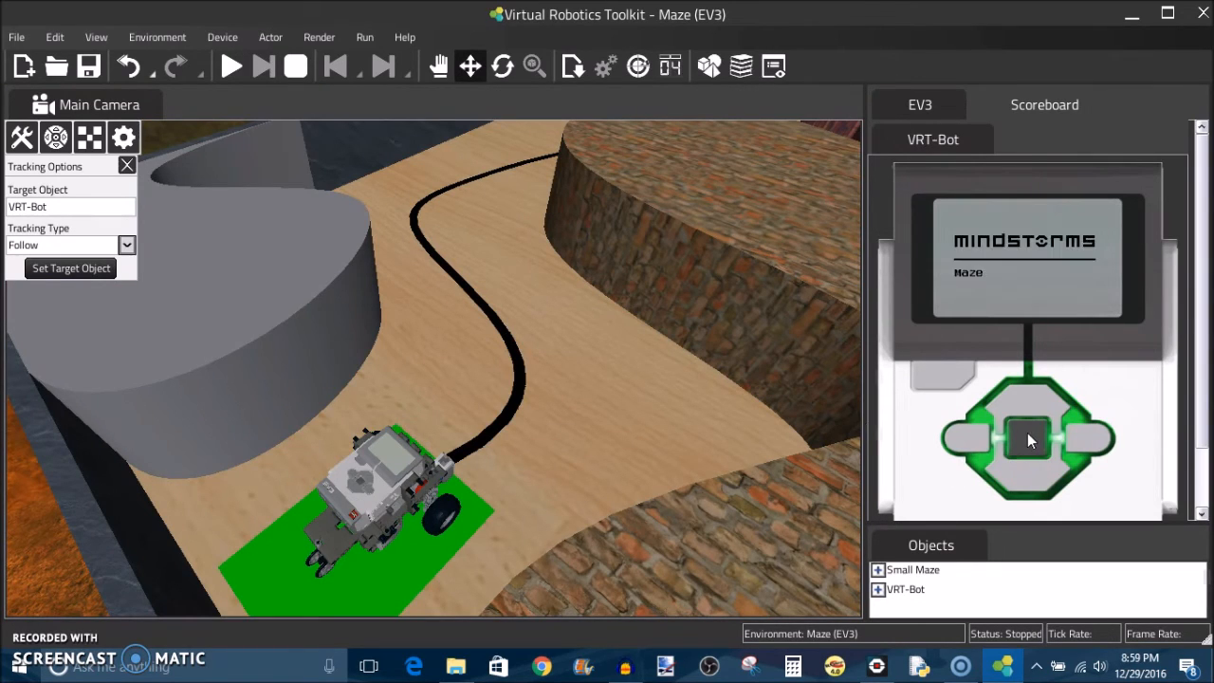
{"action": "left_click", "coordinate": [227, 67]}
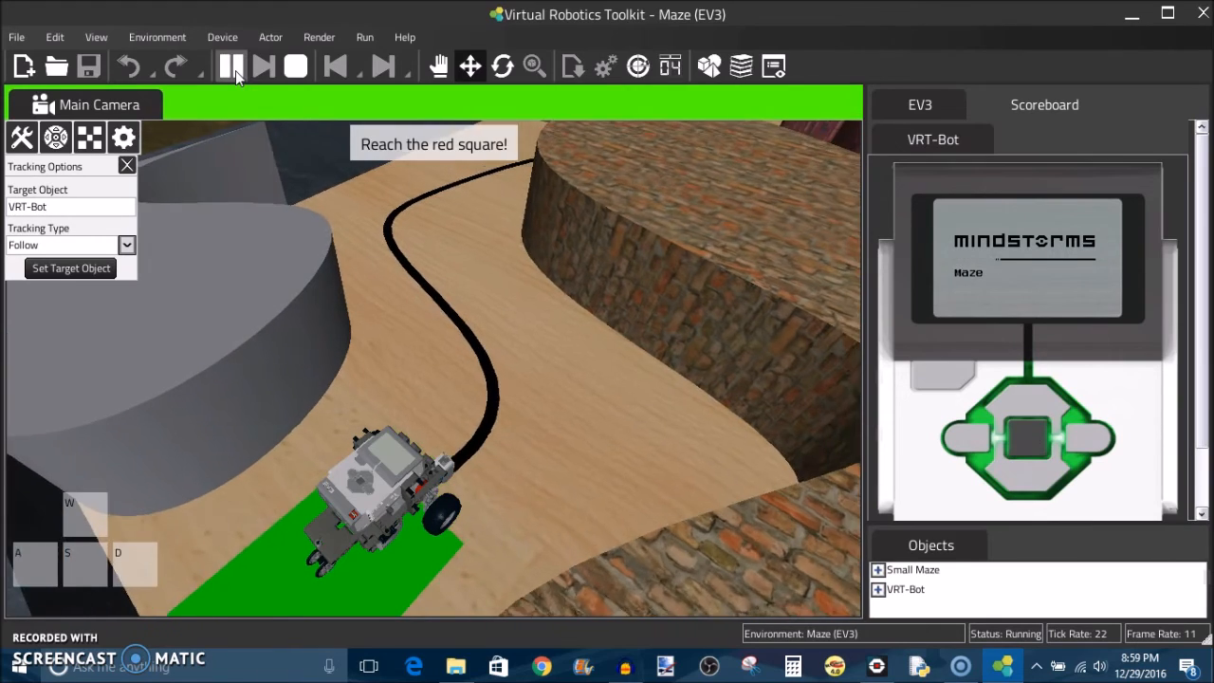
{"action": "left_click", "coordinate": [231, 68]}
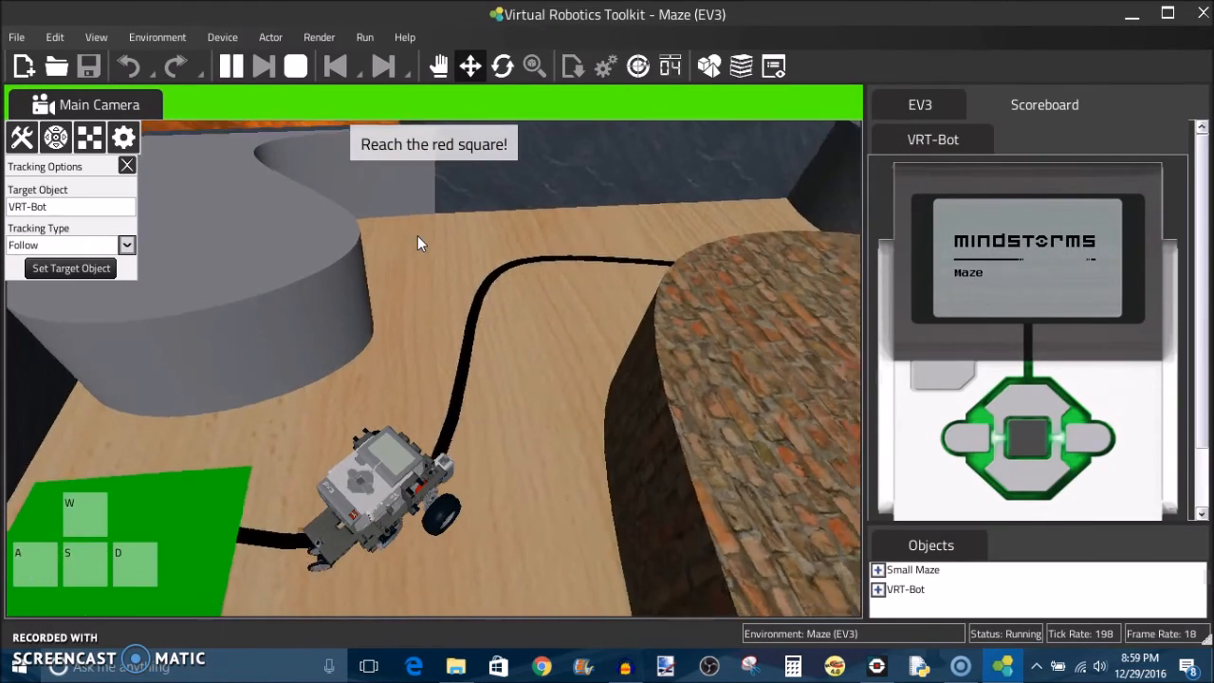